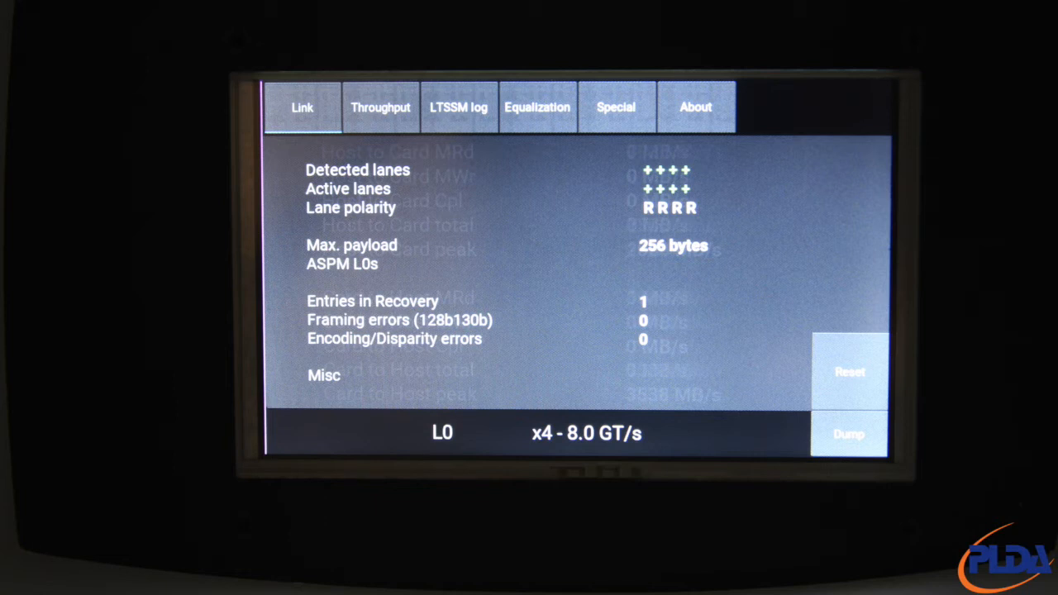
Step: Show the Throughput page with card-to-host 3702 MB/s and host-to-card peak 1930 MB/s
left_click(380, 108)
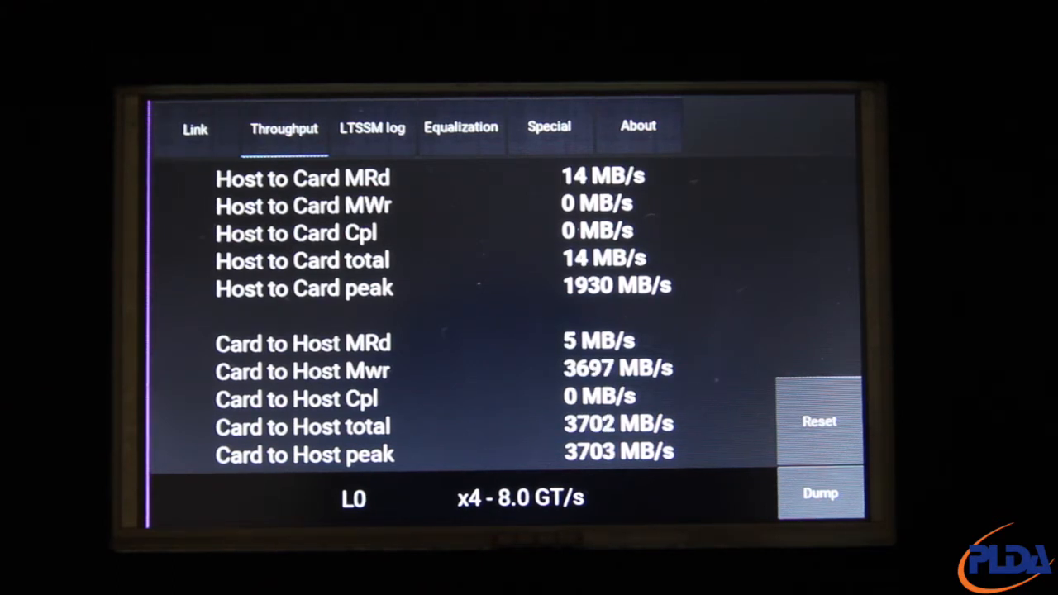
left_click(374, 126)
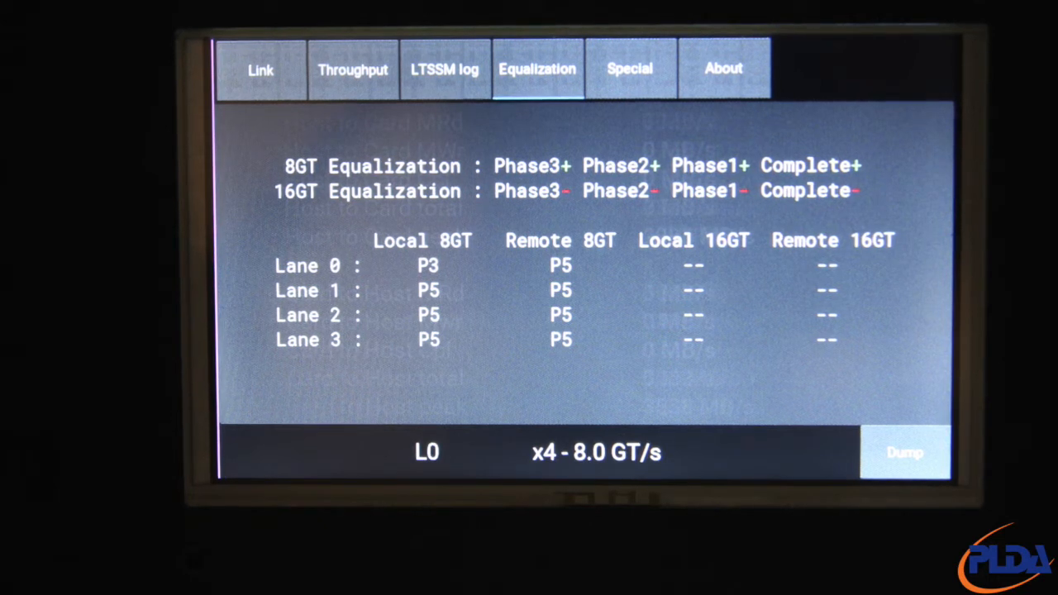
Step: Show the Equalization page with completed 8GT phases and lanes 0–3 local/remote presets
left_click(629, 70)
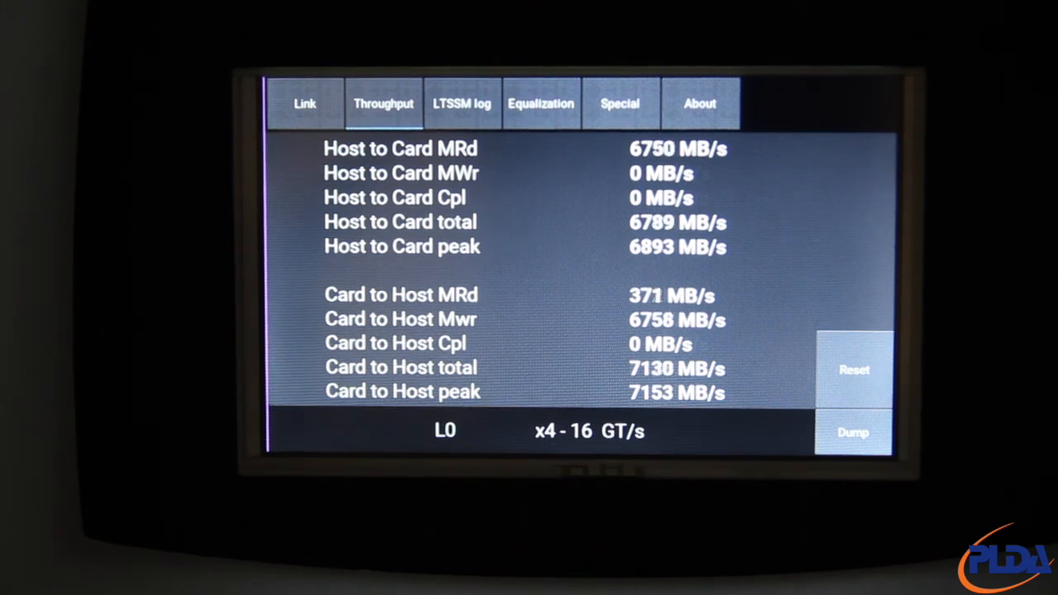
Step: Show the Special link settings page with target speed 16 GT/s and maximum width x8
left_click(854, 371)
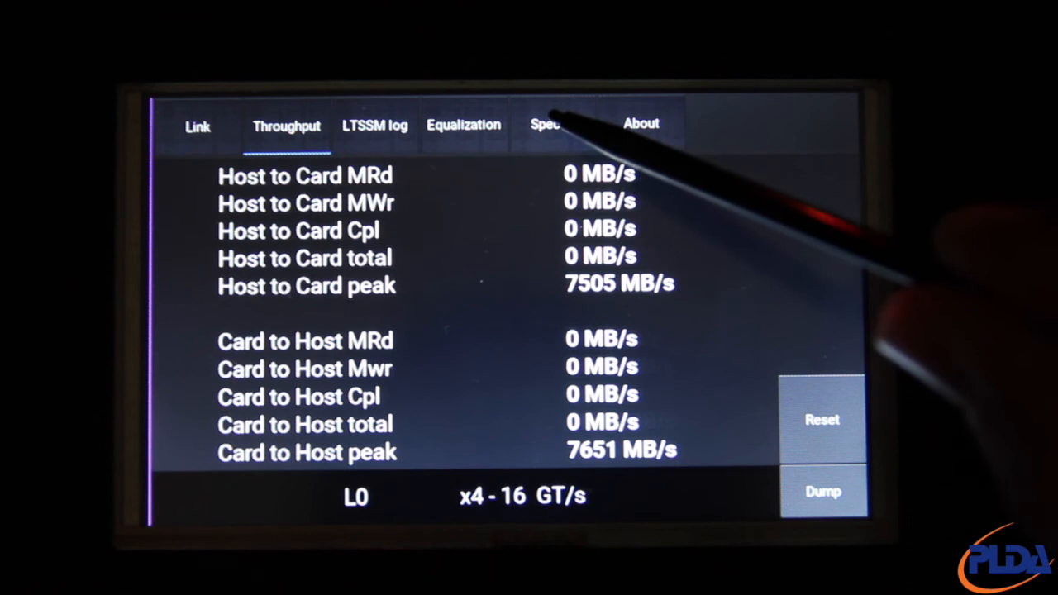
left_click(553, 124)
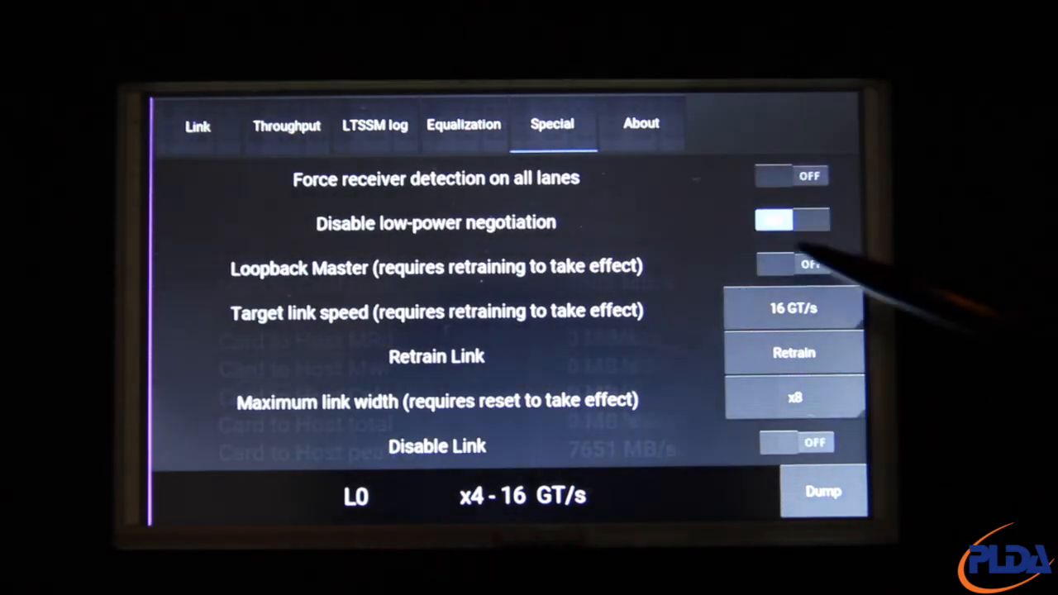
Step: Set target link speed to 2.5 GT/s, retrain, and check the LTSSM log
left_click(794, 308)
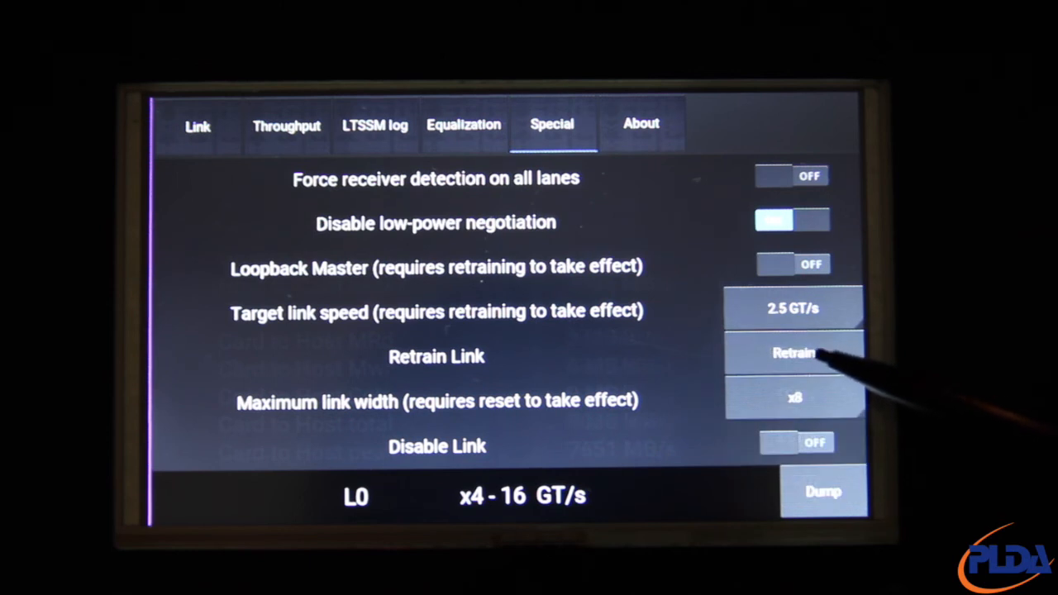
left_click(794, 352)
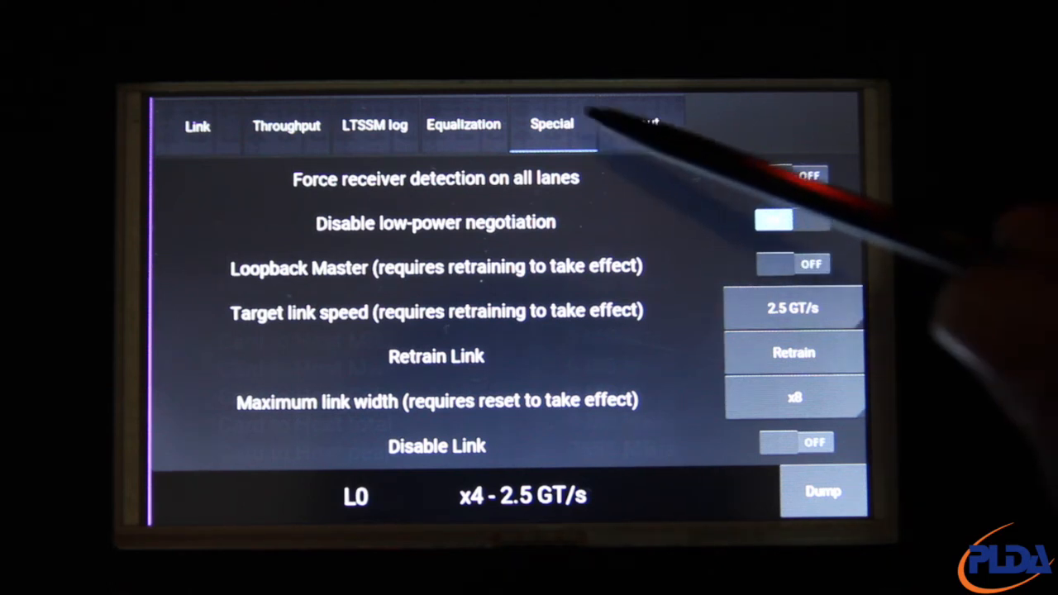
left_click(374, 125)
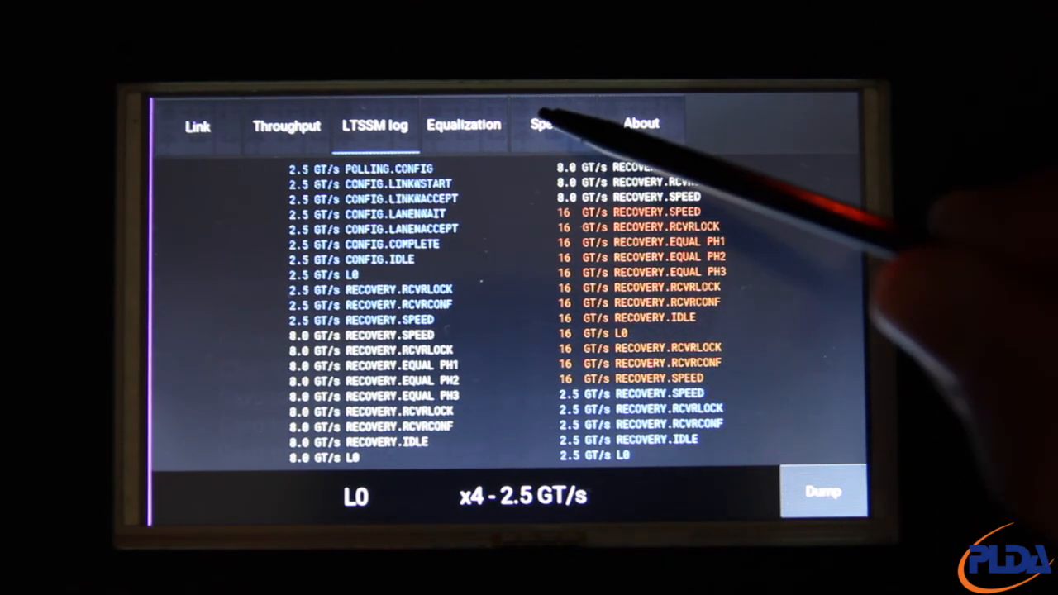
left_click(553, 124)
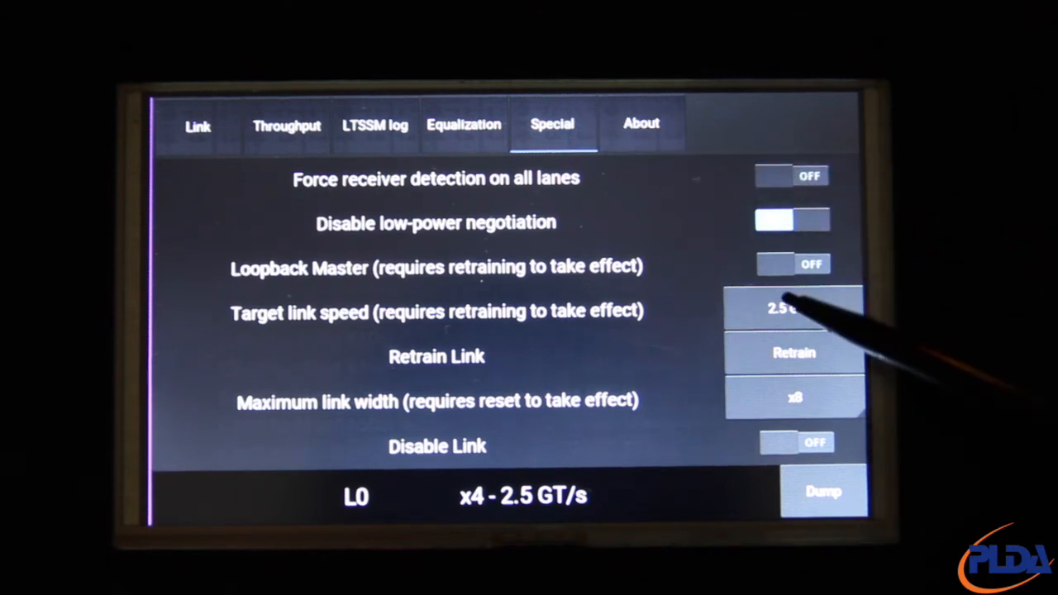
Step: Set target link speed to 8 GT/s and retrain so the link runs at x4 - 8.0 GT/s
left_click(792, 309)
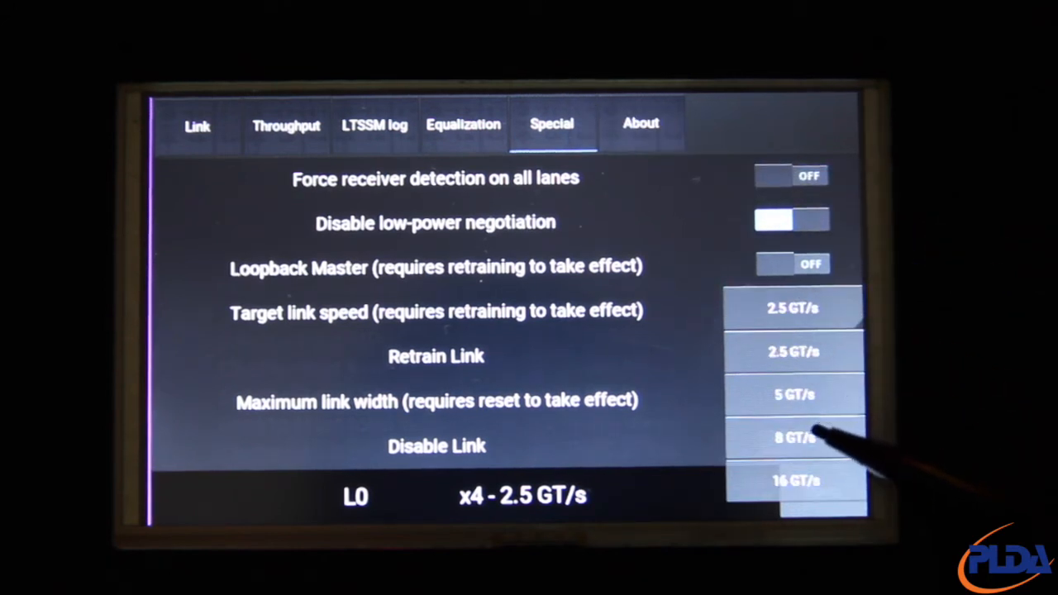
left_click(794, 437)
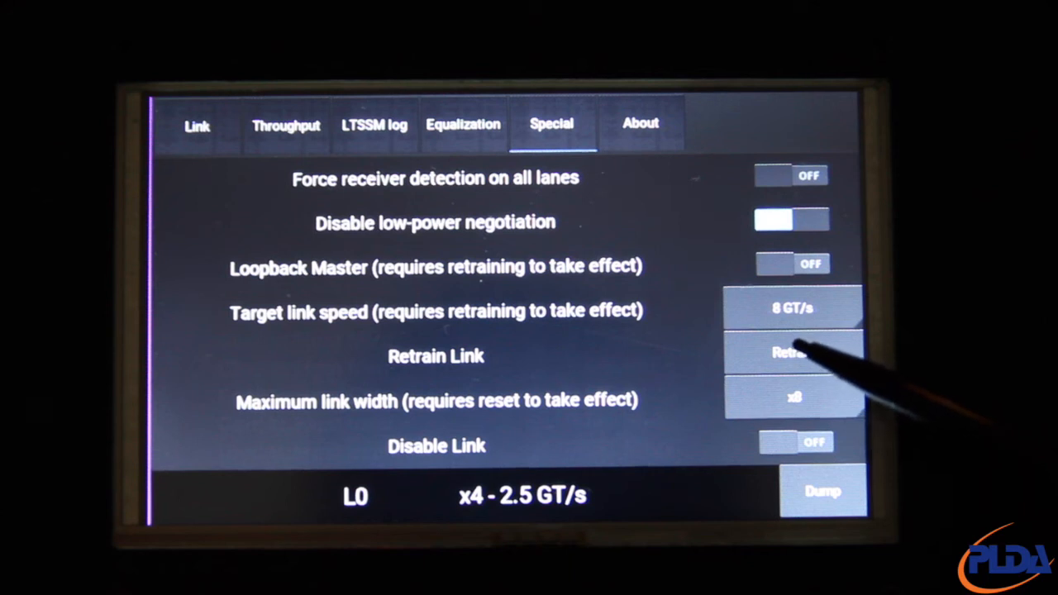
left_click(791, 351)
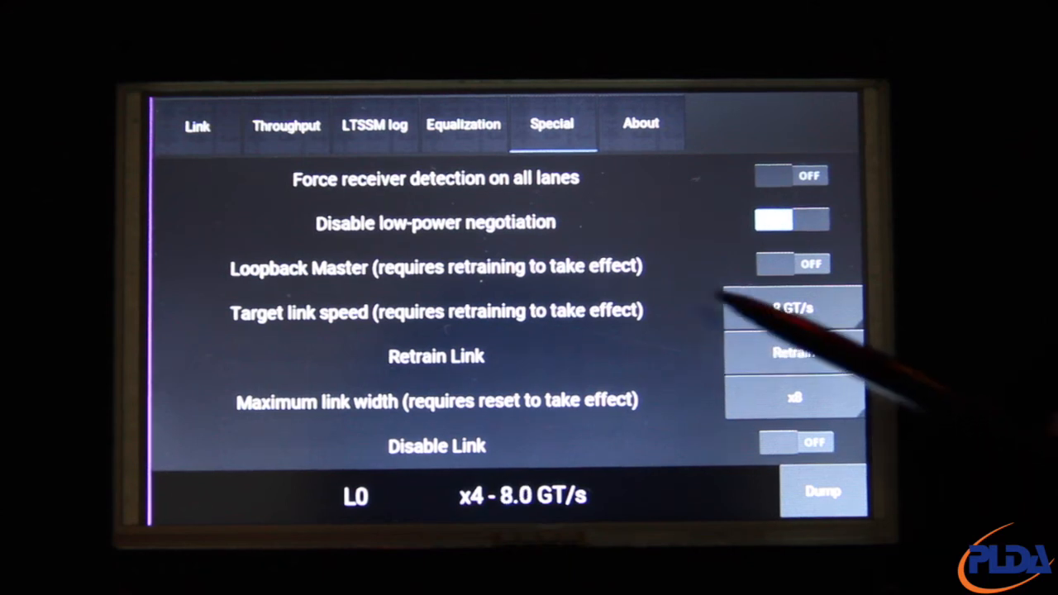
left_click(374, 124)
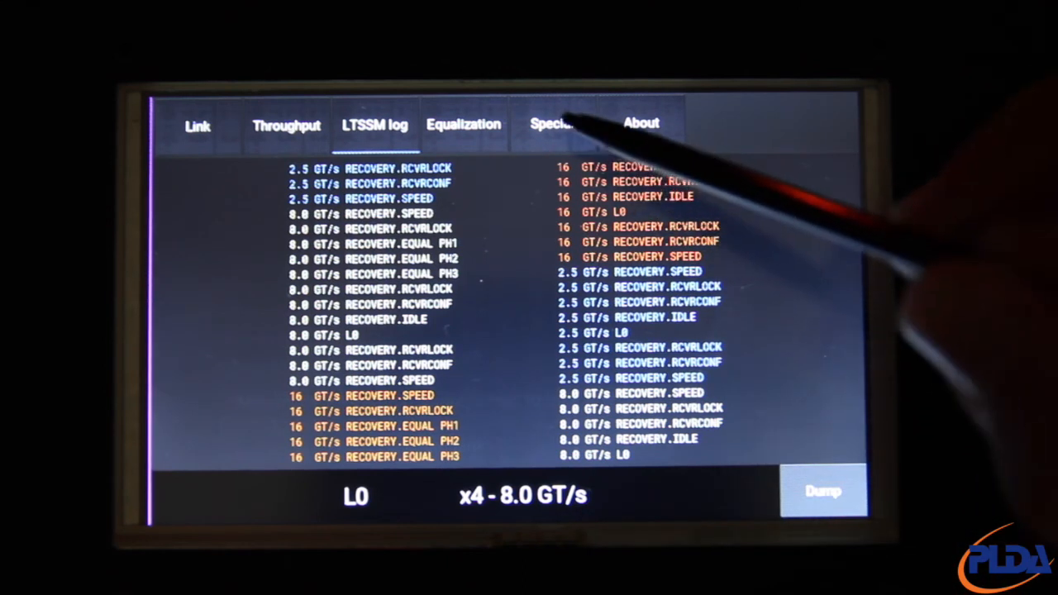
left_click(552, 124)
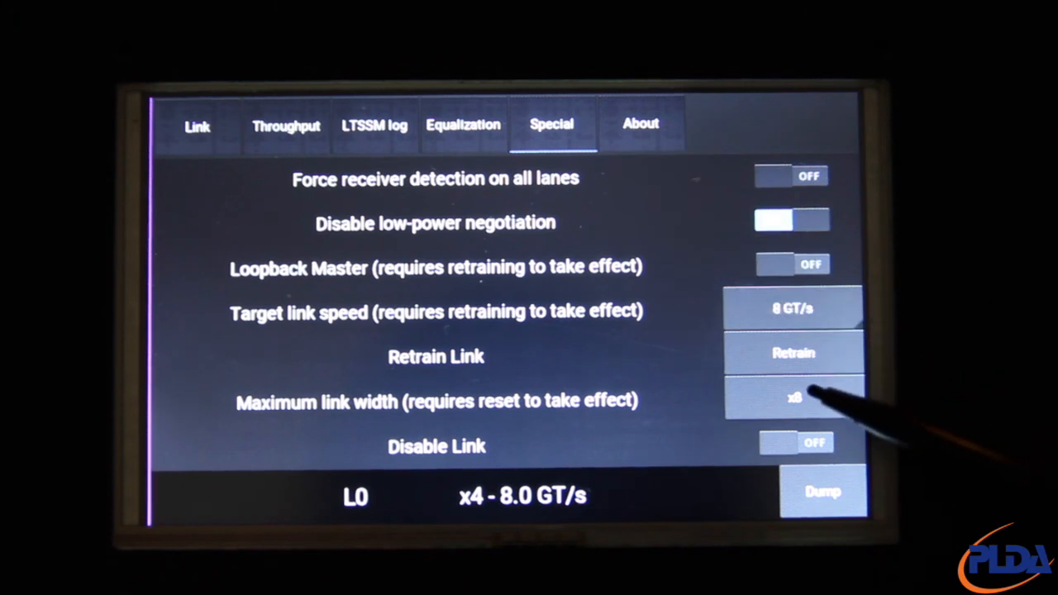
Step: Limit maximum width to x2, disable and re-enable the link to reach x2 - 8.0 GT/s, and view the LTSSM log
left_click(794, 397)
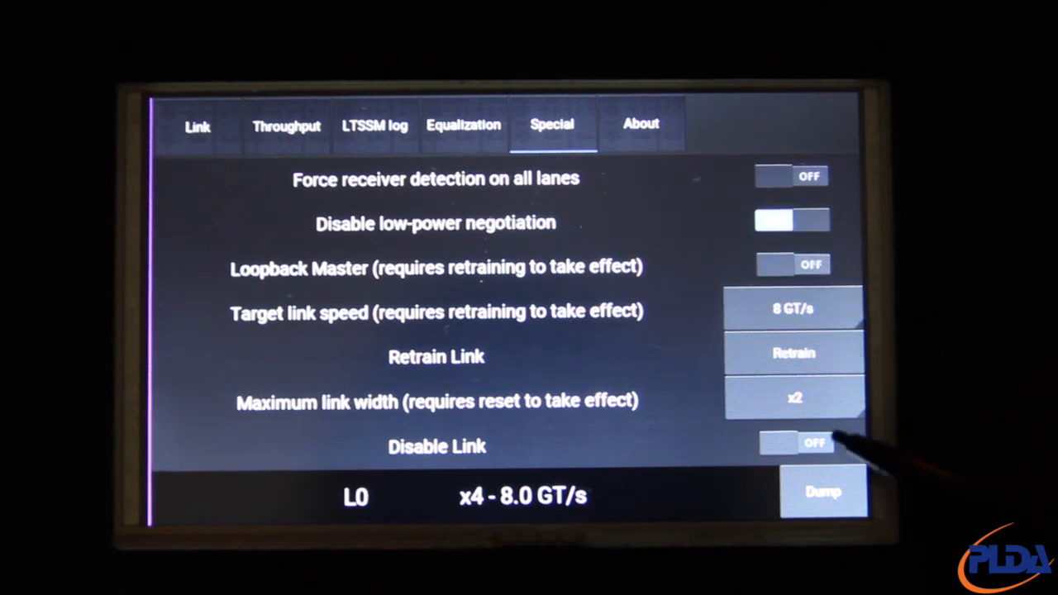
left_click(793, 443)
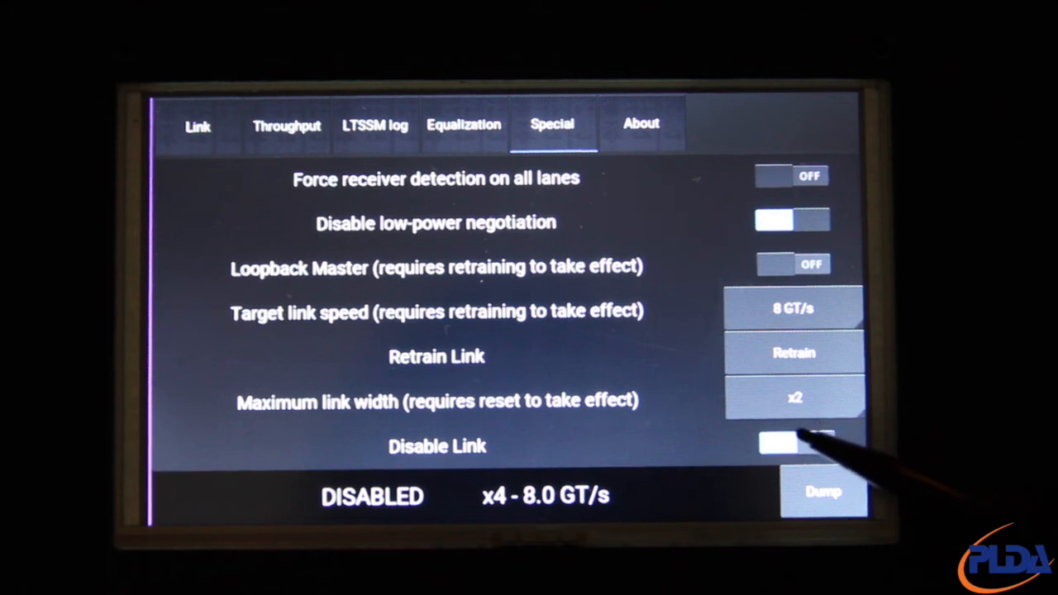
left_click(791, 445)
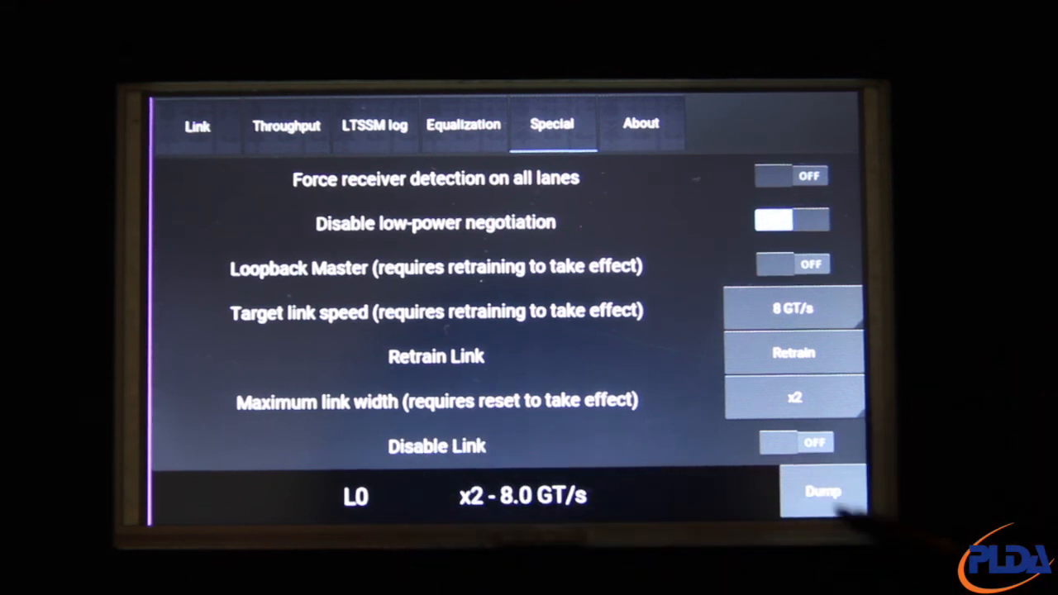
left_click(374, 124)
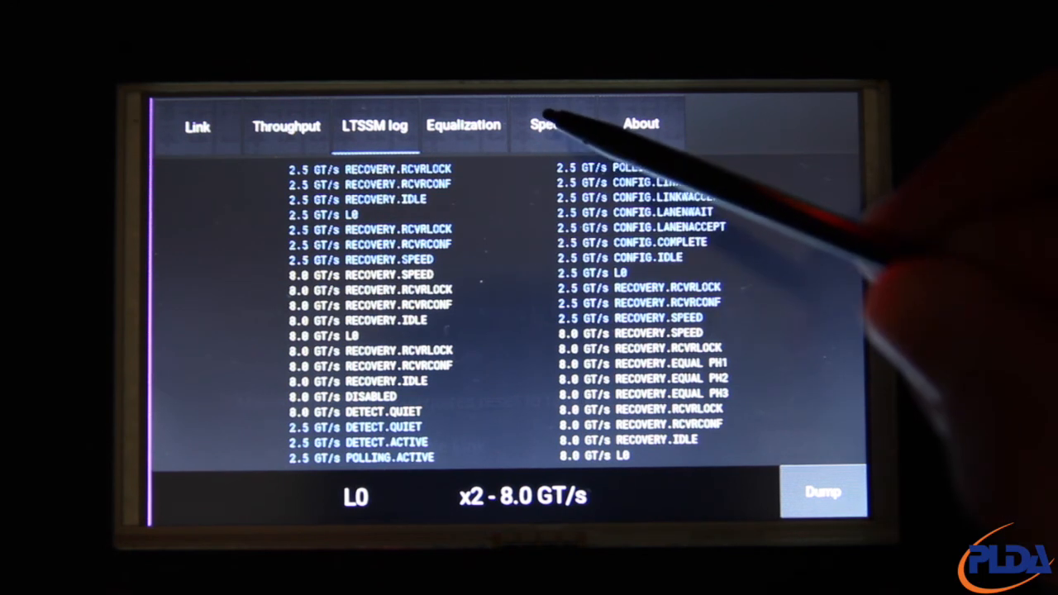
Step: Revisit Special and the LTSSM log, then reset the Throughput peaks to 0 MB/s on the x2 - 8.0 GT/s link
left_click(552, 124)
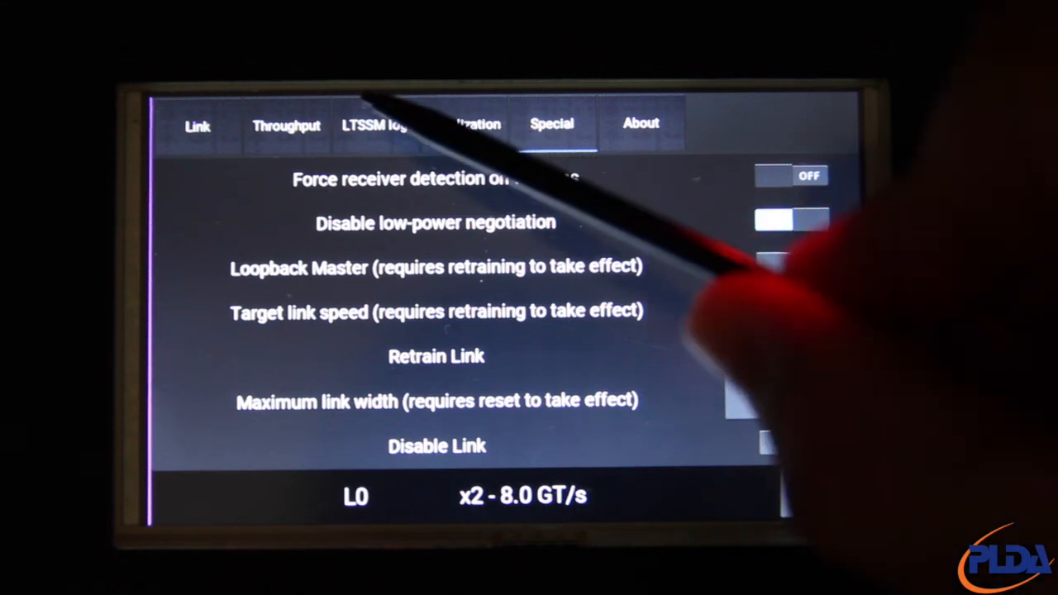
left_click(373, 124)
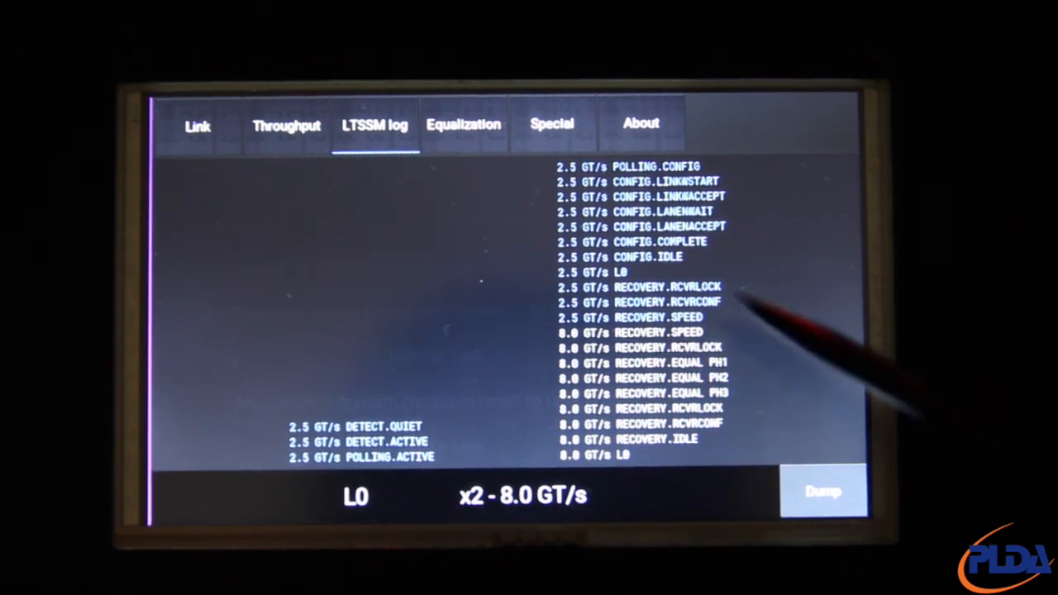
left_click(286, 124)
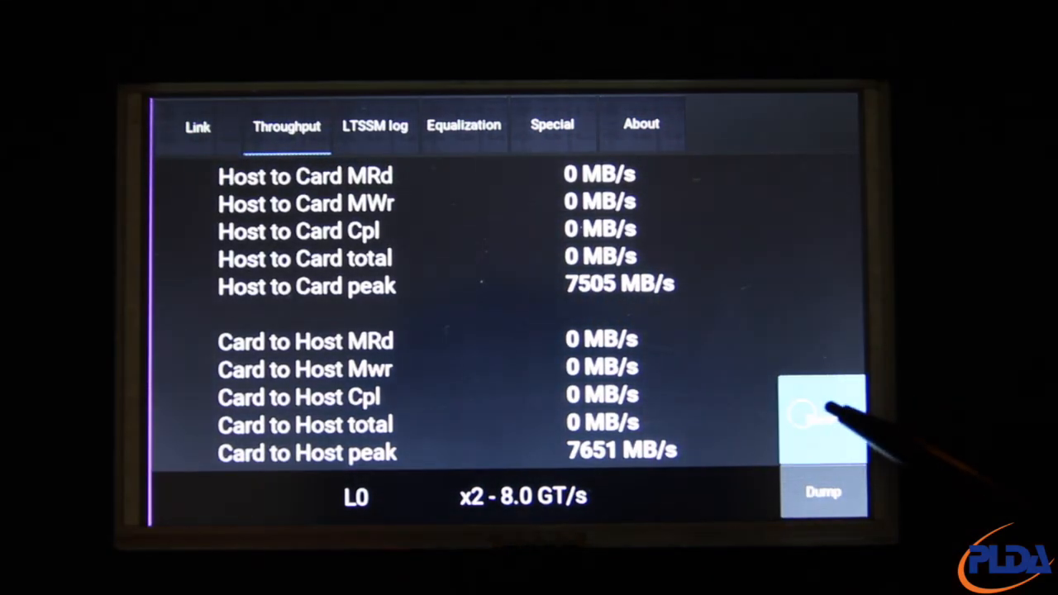
left_click(822, 418)
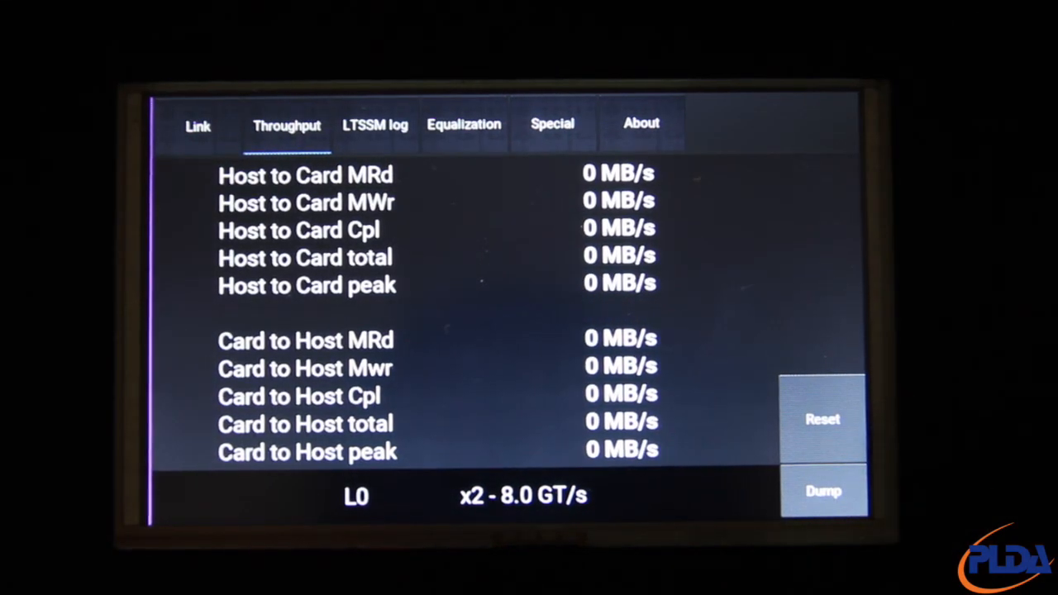